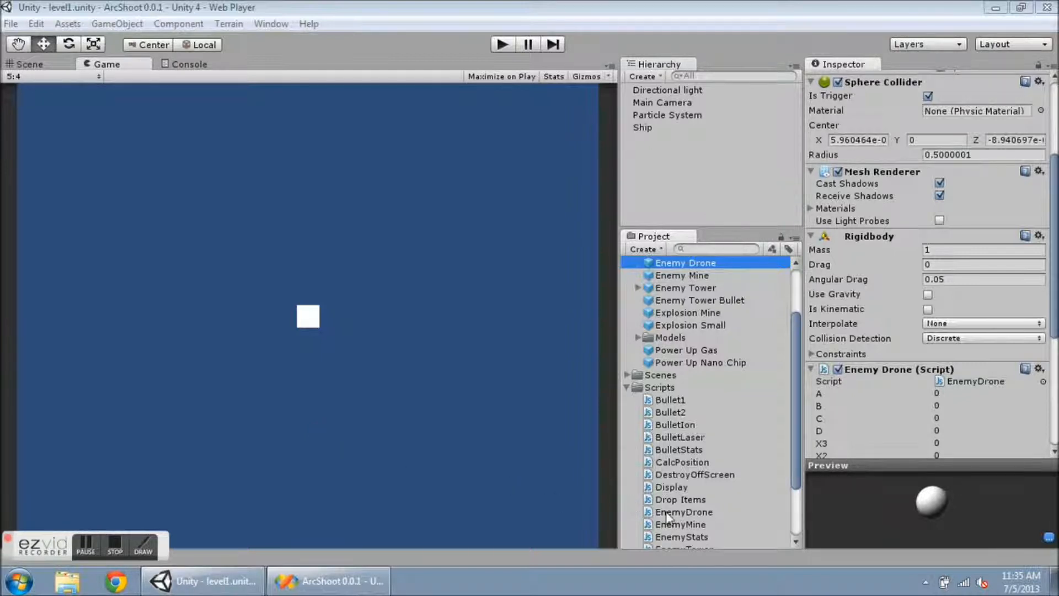
pyautogui.moveTo(706, 544)
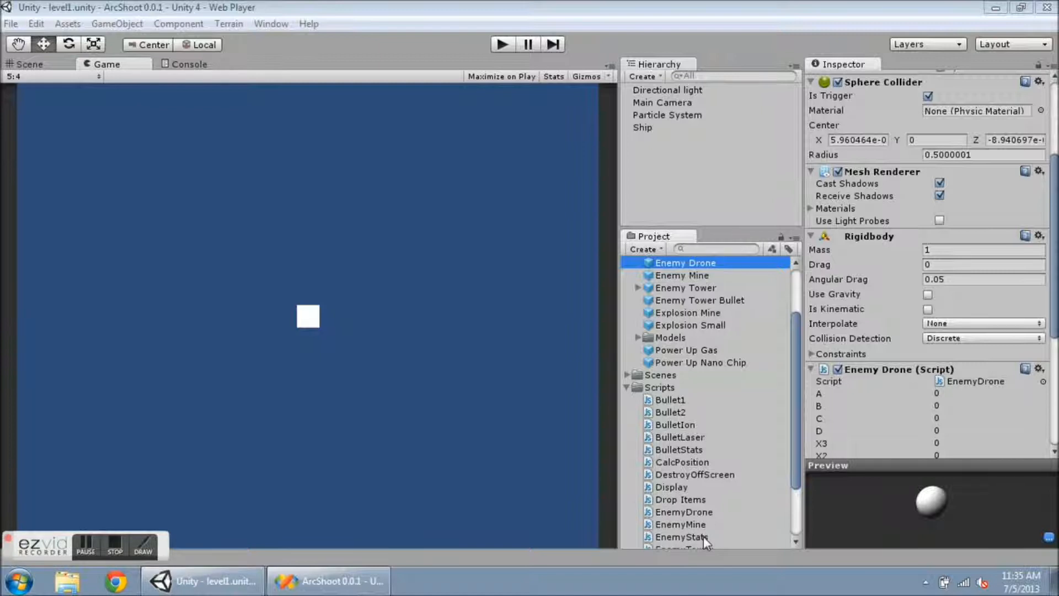
# - Preview EnemyStats, then view the Enemy Drone, Mine and Tower prefabs' Enemy Stats components before switching to Visual Studio
pyautogui.click(681, 536)
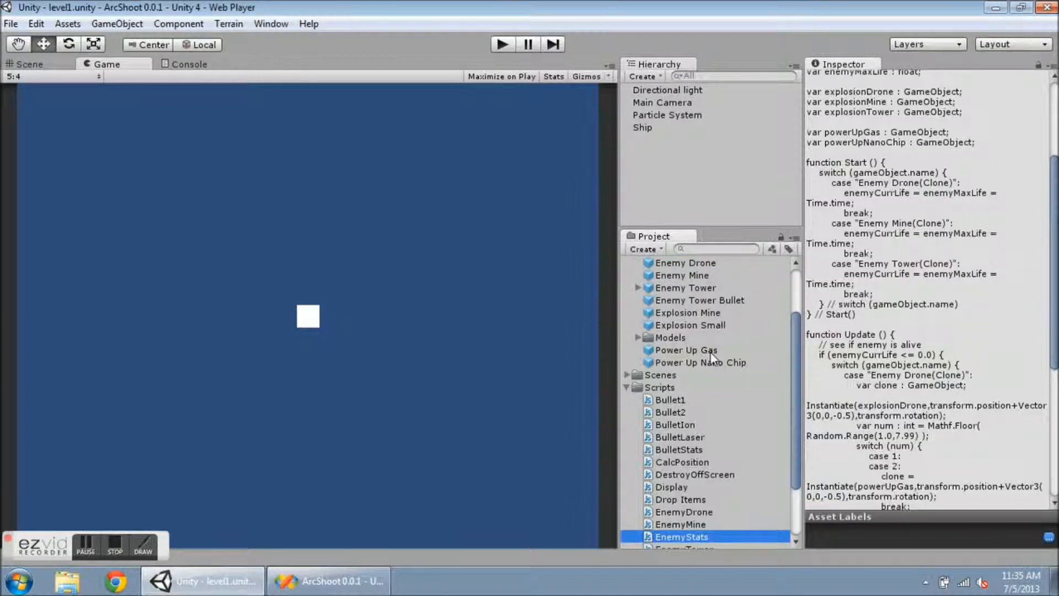
pyautogui.click(685, 262)
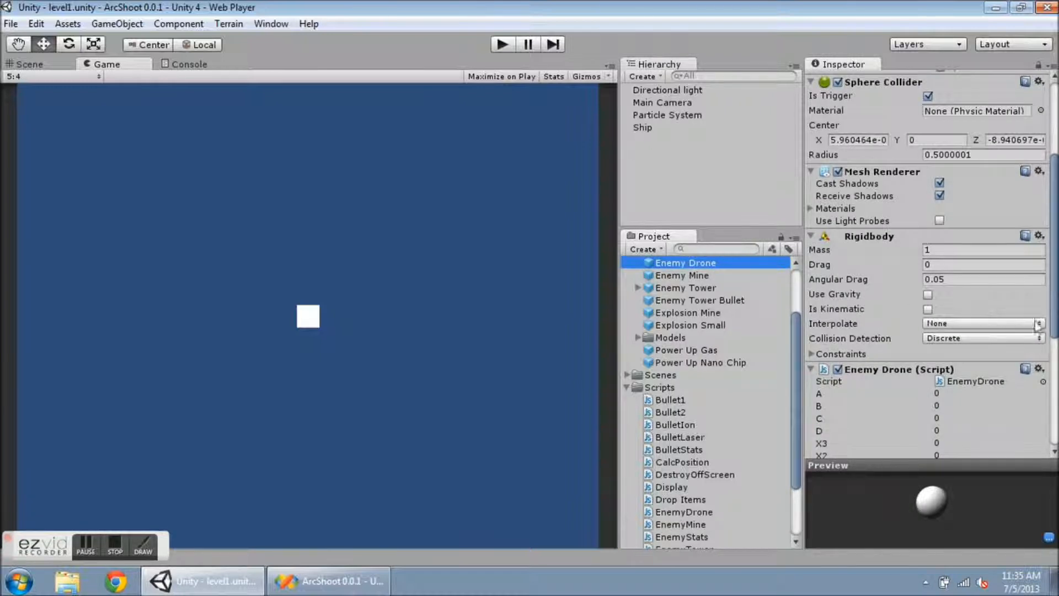
pyautogui.scroll(-3)
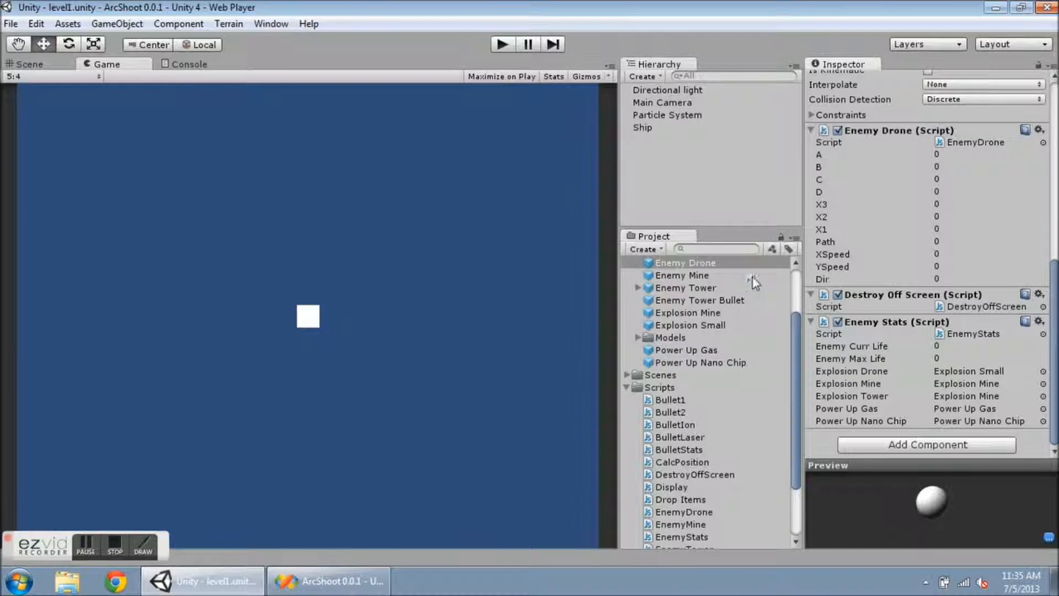
pyautogui.click(681, 275)
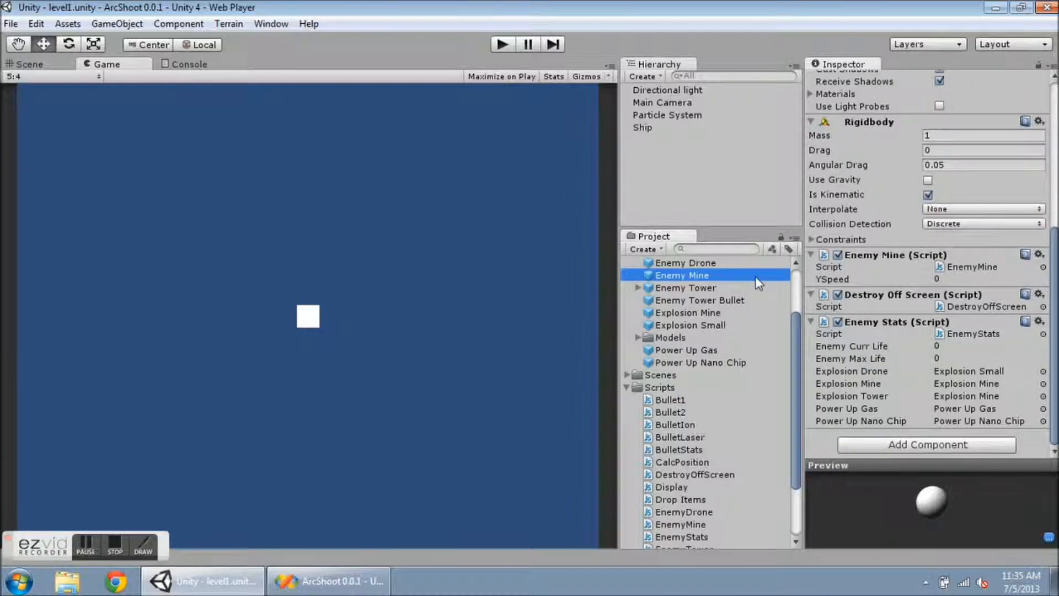
pyautogui.click(685, 287)
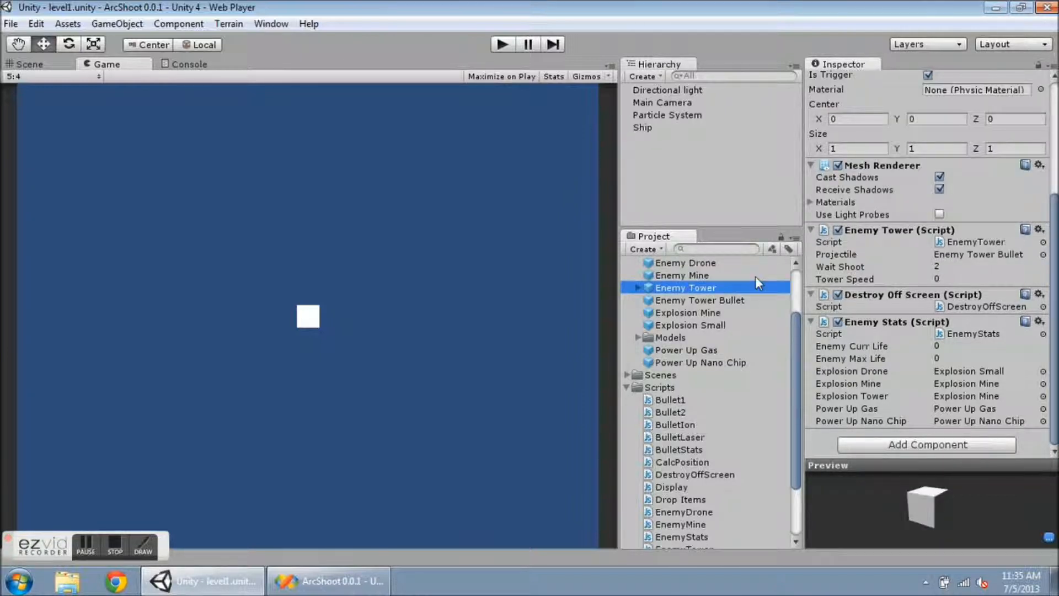
pyautogui.click(330, 581)
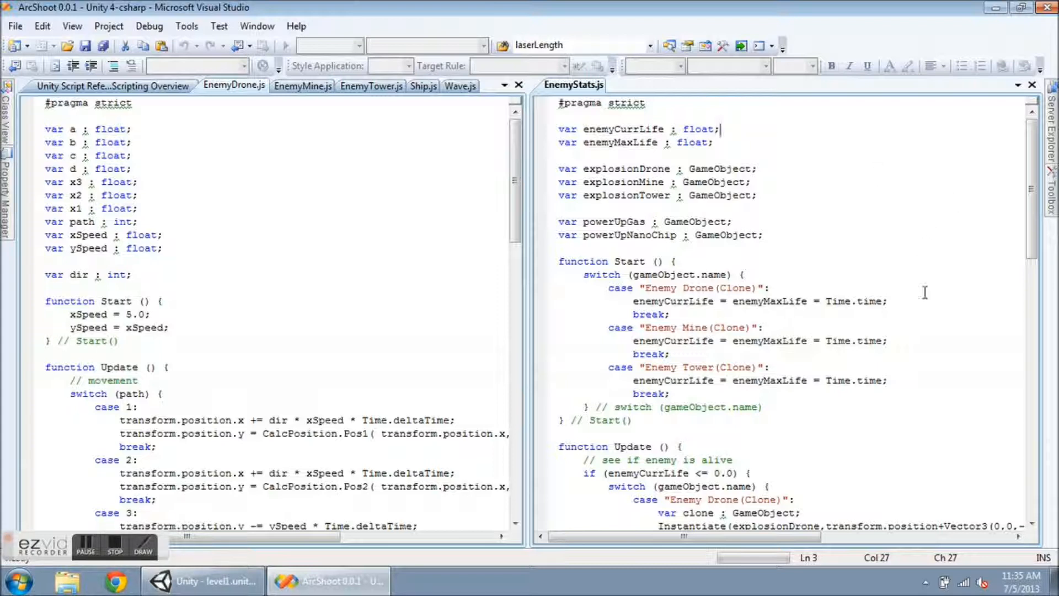
pyautogui.moveTo(910, 266)
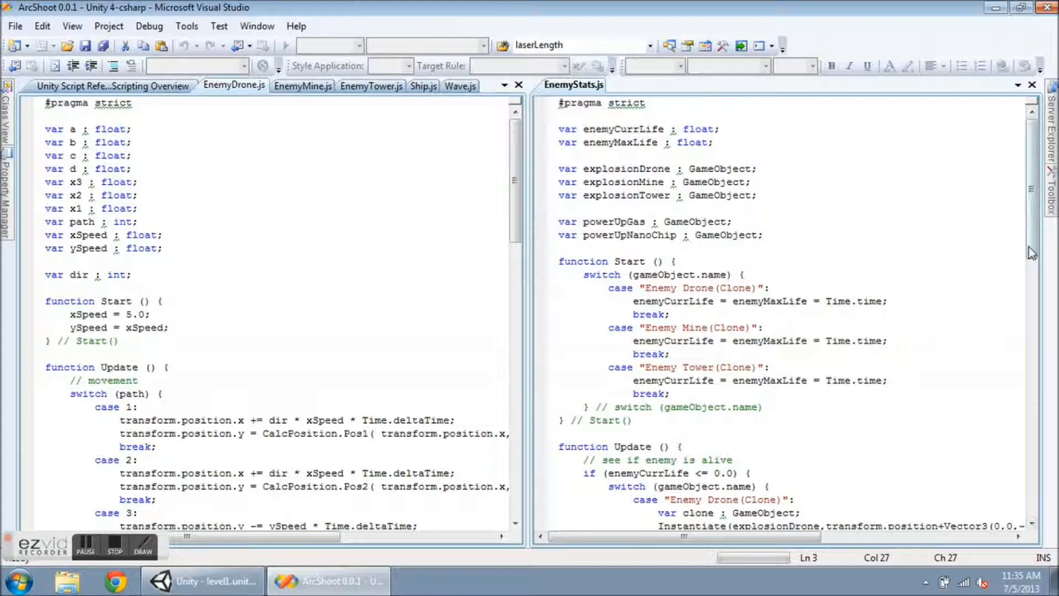
# - Scroll EnemyStats.js from its variables and Start() down to the Update() function that destroys dead enemies
pyautogui.scroll(-3)
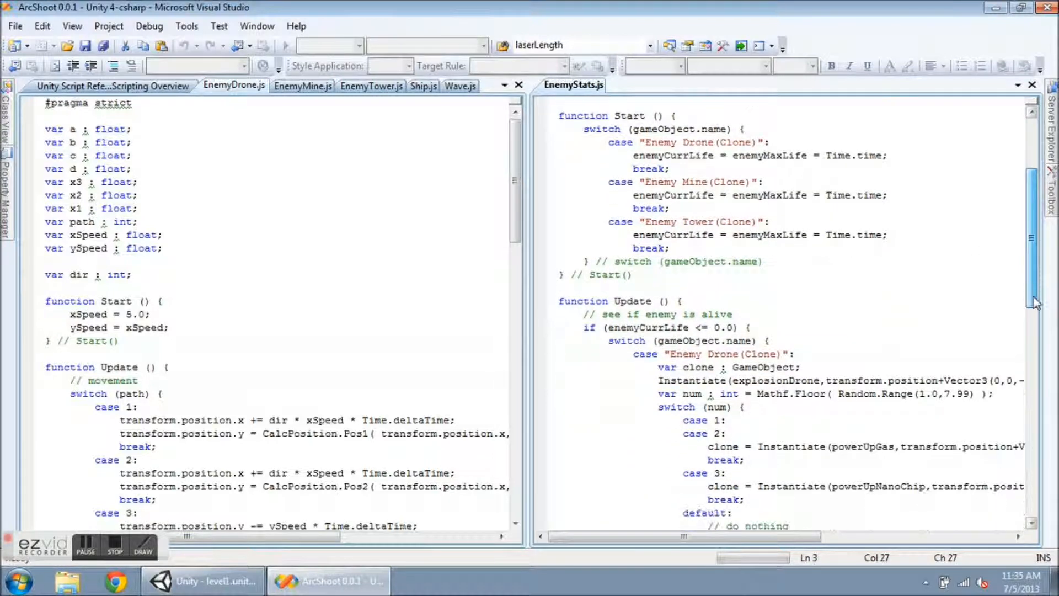
pyautogui.scroll(-3)
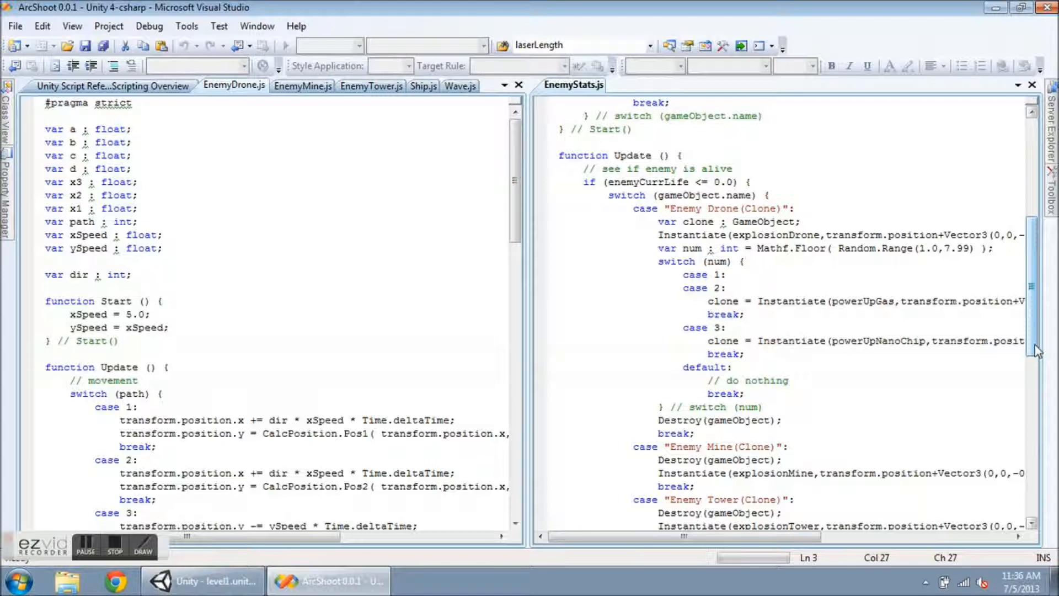
pyautogui.scroll(-3)
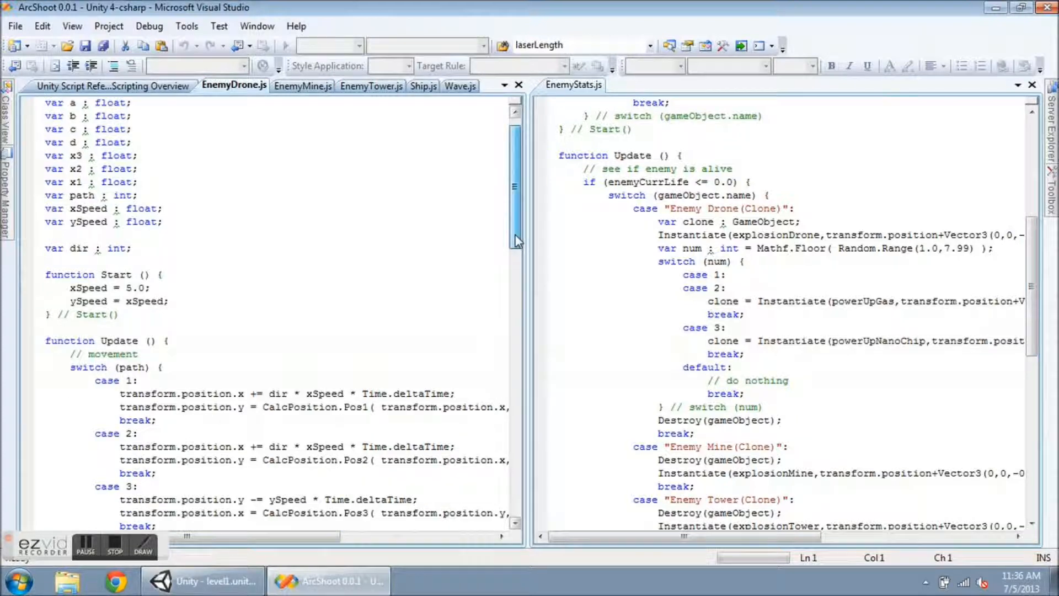
pyautogui.scroll(-3)
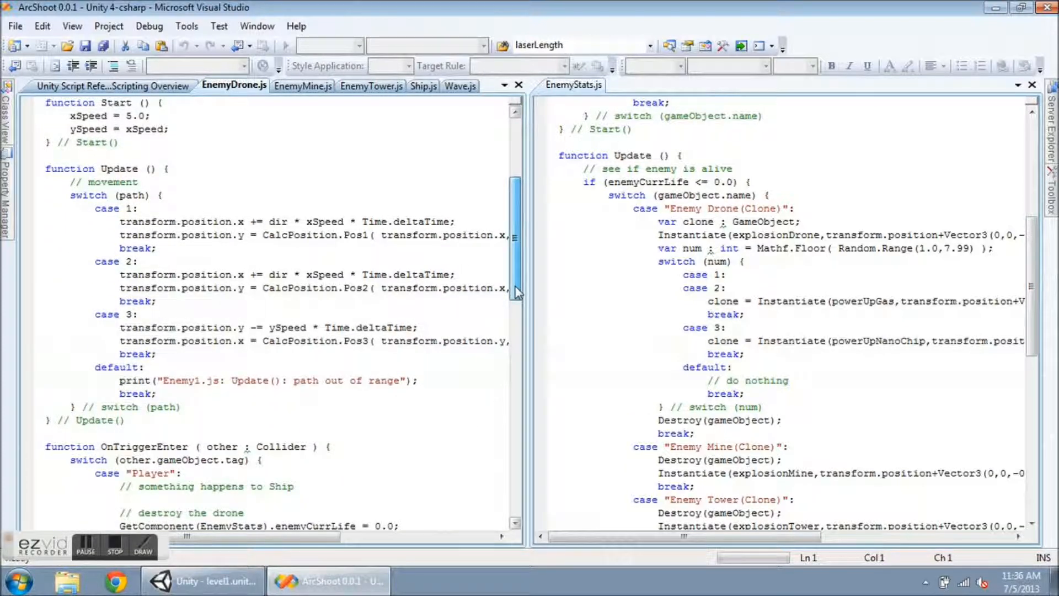
pyautogui.scroll(-3)
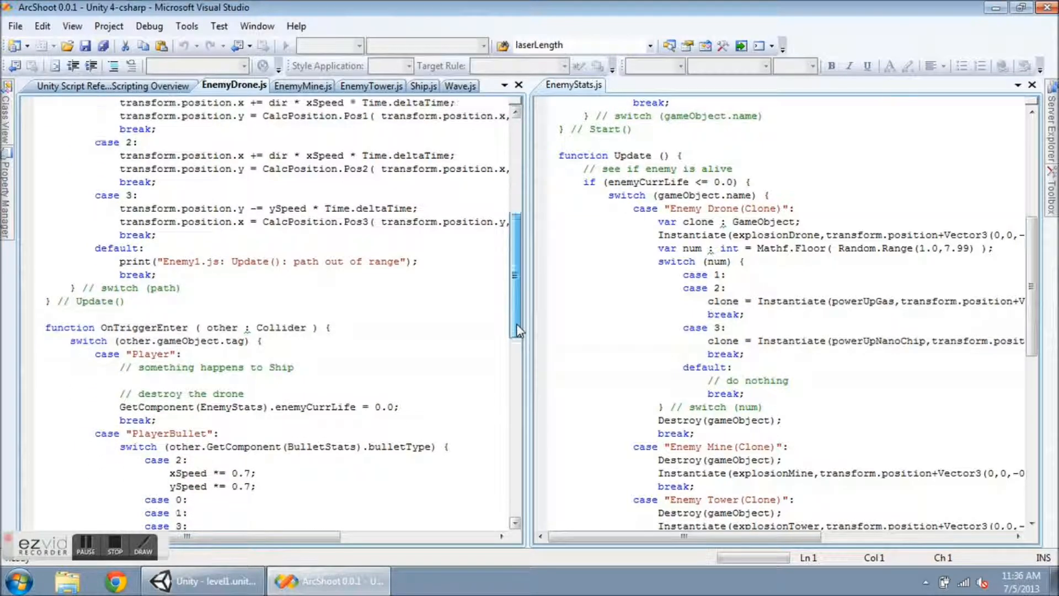
pyautogui.scroll(-3)
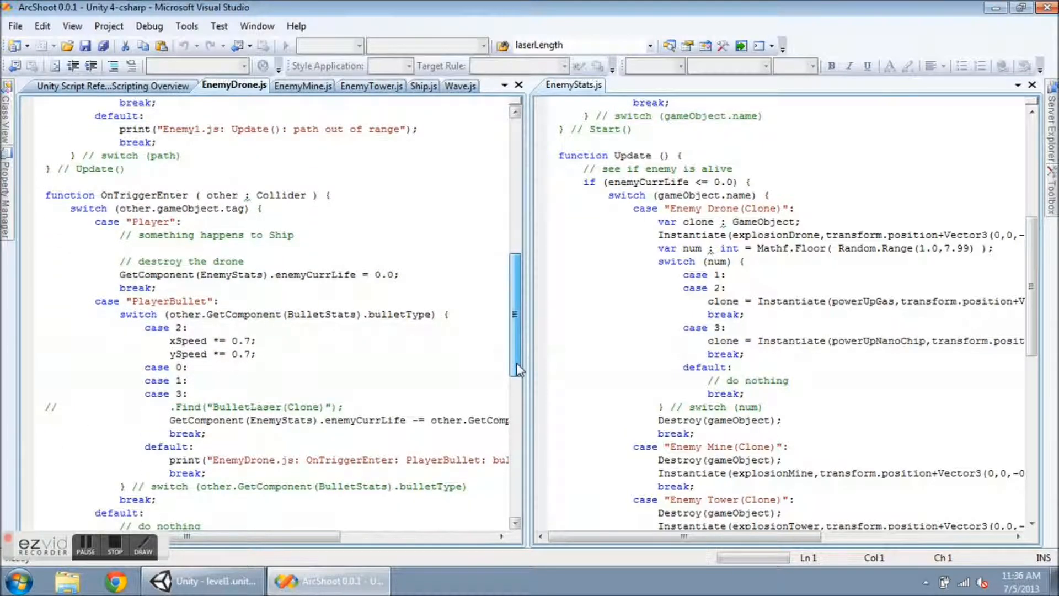
pyautogui.scroll(-3)
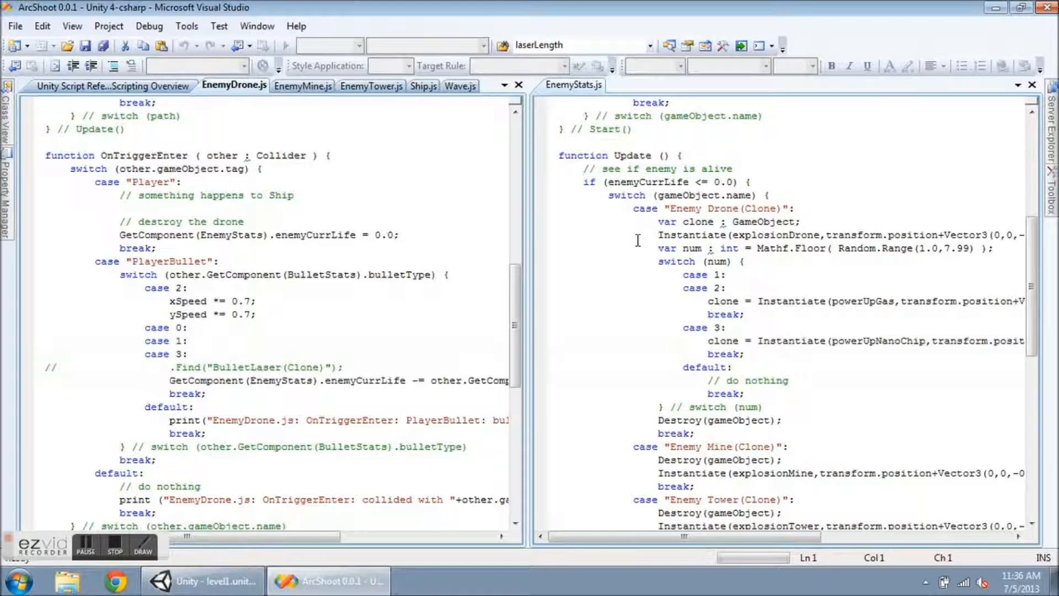
pyautogui.moveTo(638, 358)
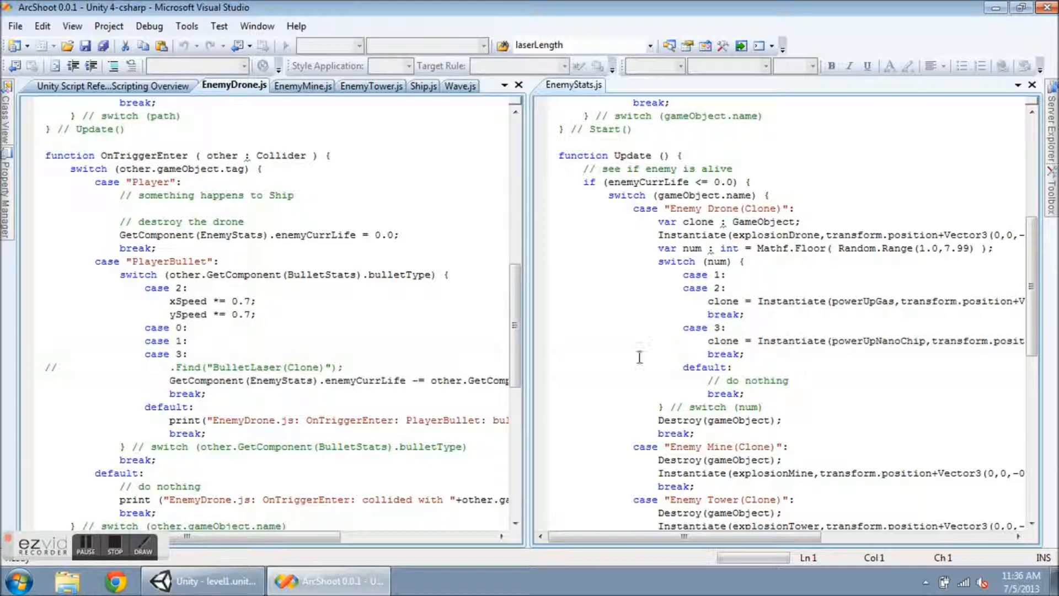
pyautogui.moveTo(365, 296)
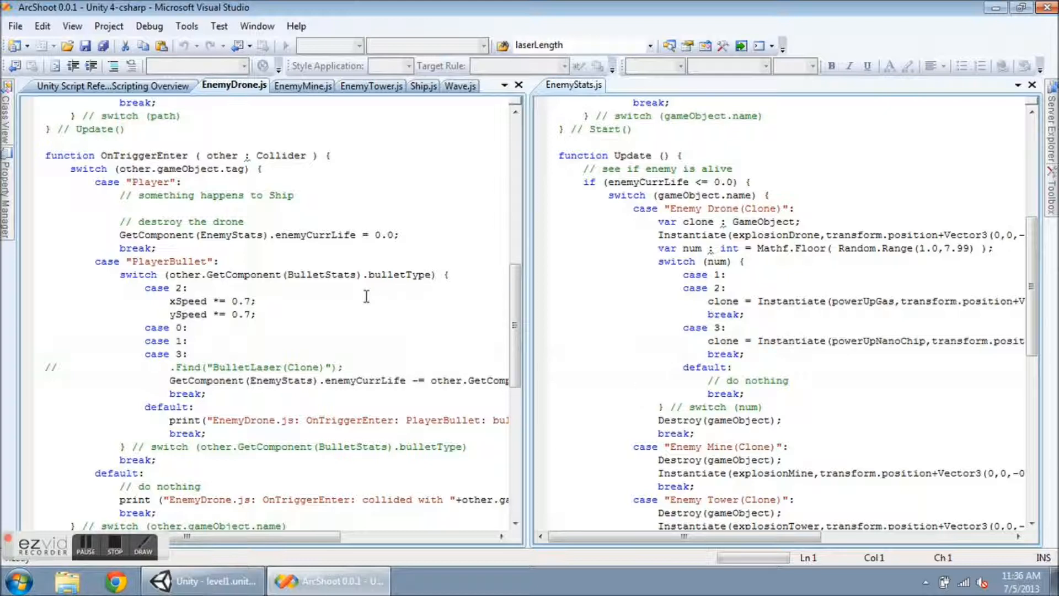
pyautogui.moveTo(219, 228)
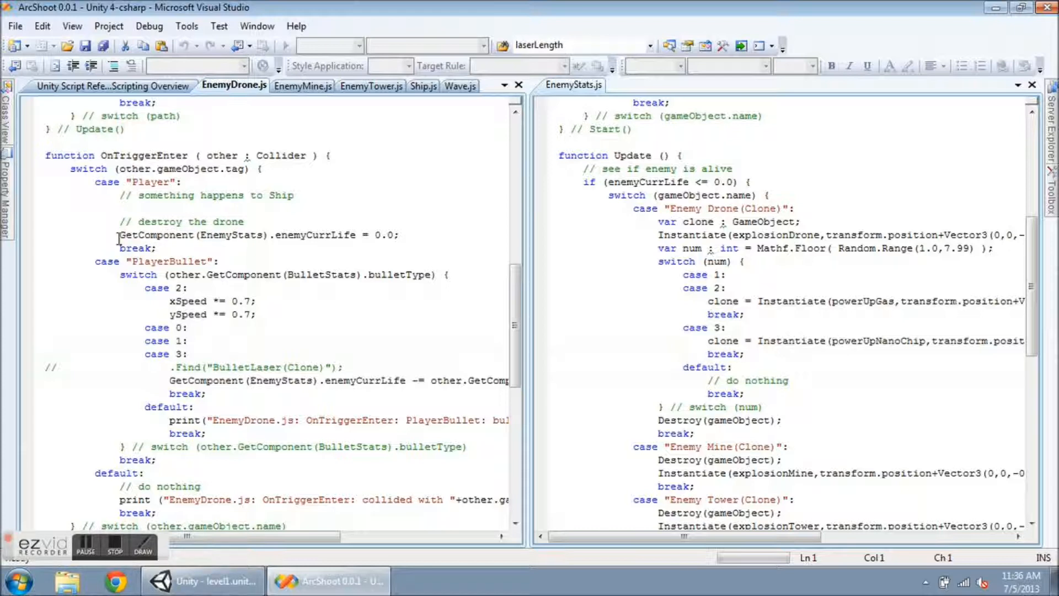
pyautogui.click(140, 241)
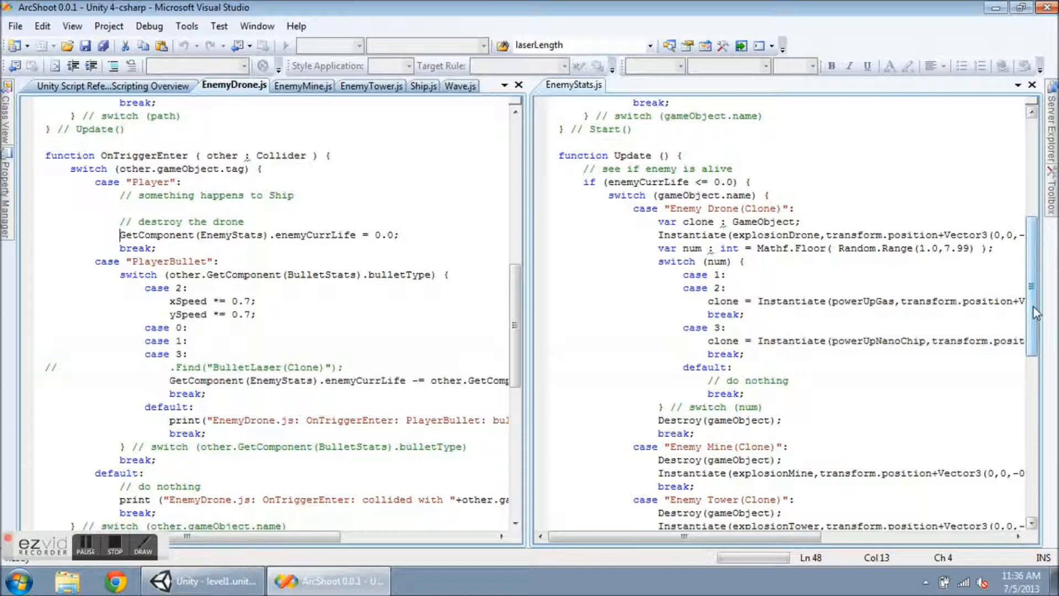
pyautogui.scroll(-3)
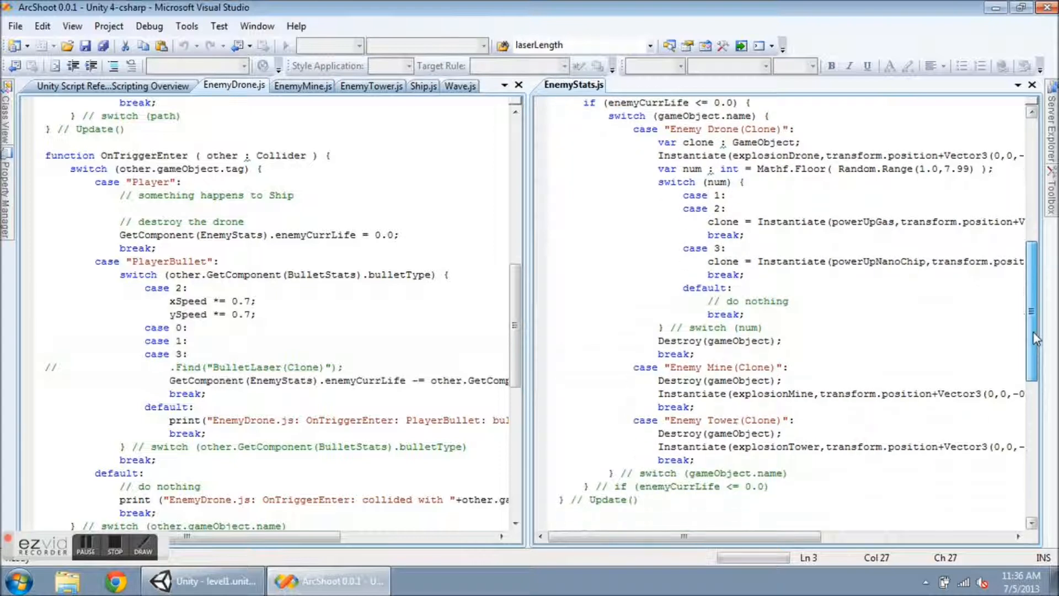
pyautogui.scroll(-3)
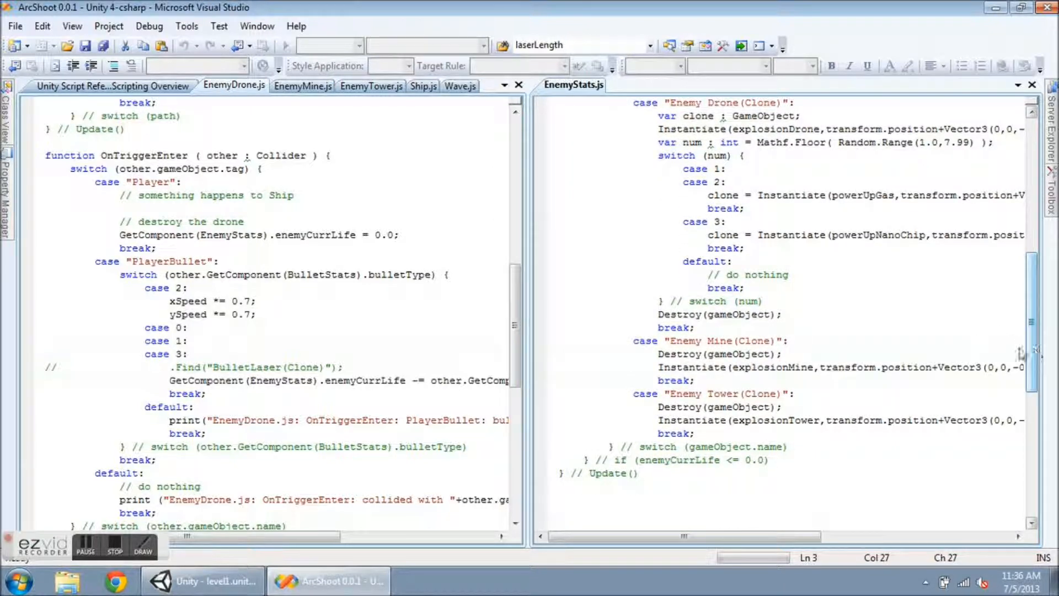
pyautogui.click(201, 582)
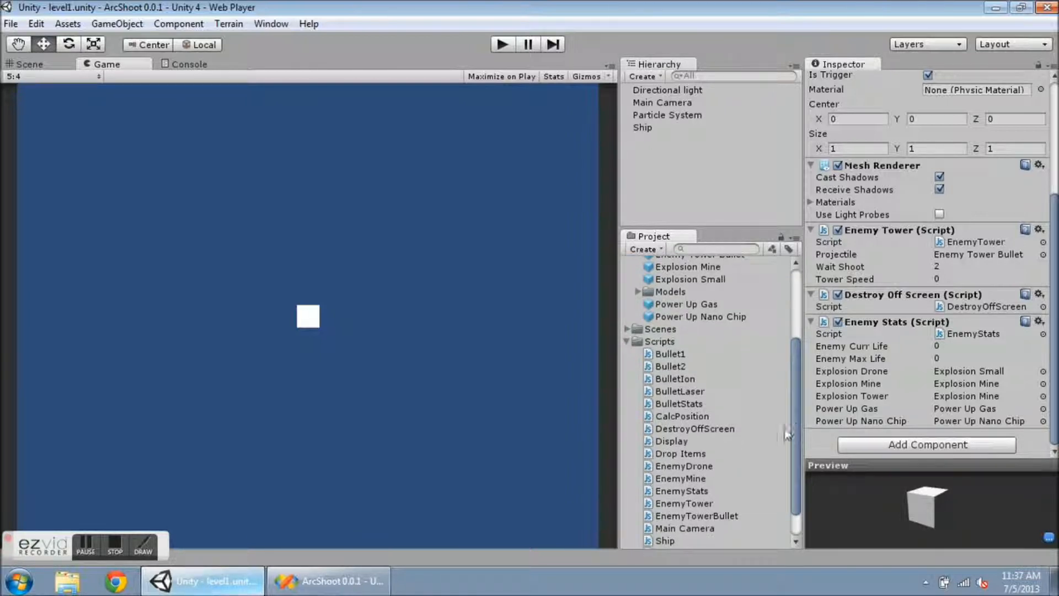
# - Select the EnemyStats script asset to show its default explosion and power-up references and code preview
pyautogui.click(682, 490)
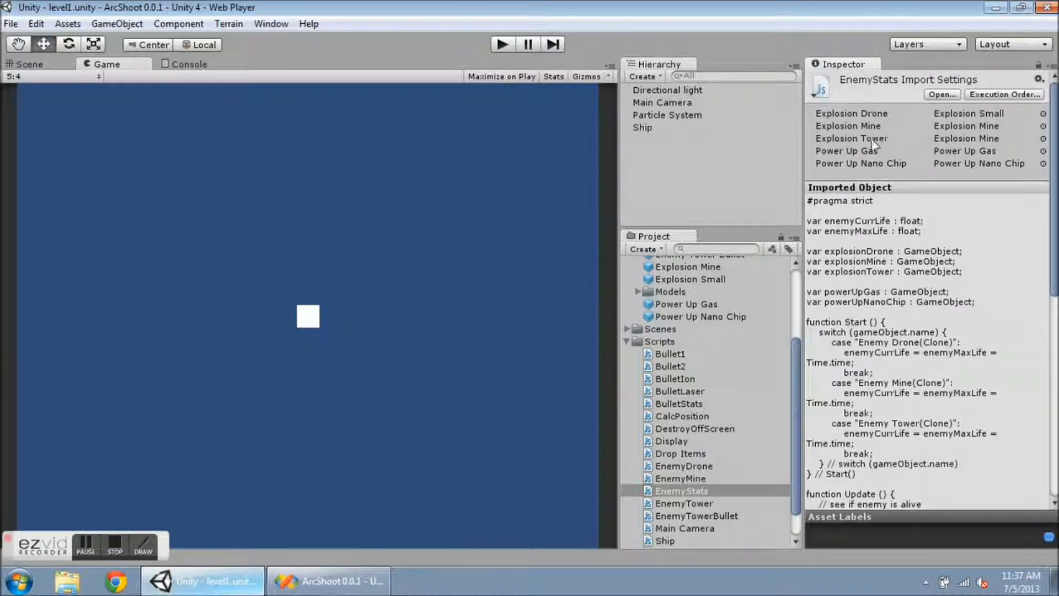
pyautogui.moveTo(882, 168)
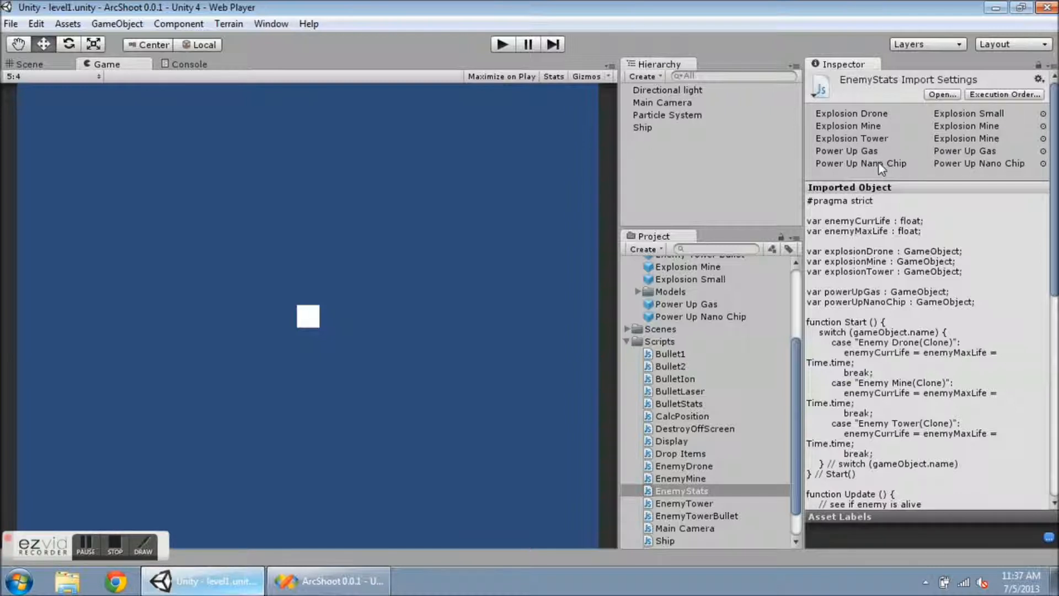
pyautogui.moveTo(903, 125)
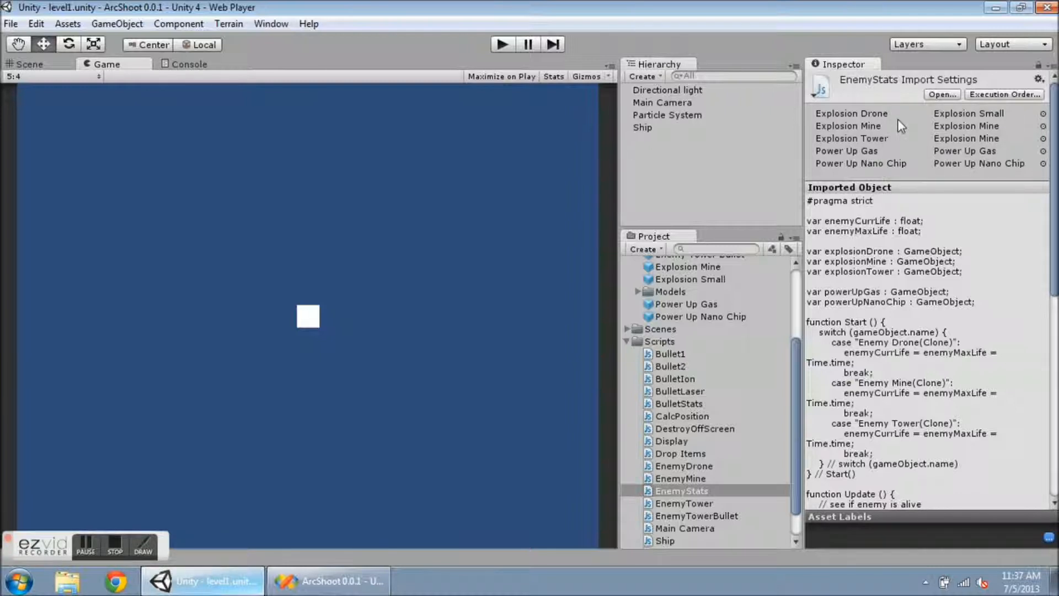
pyautogui.moveTo(925, 165)
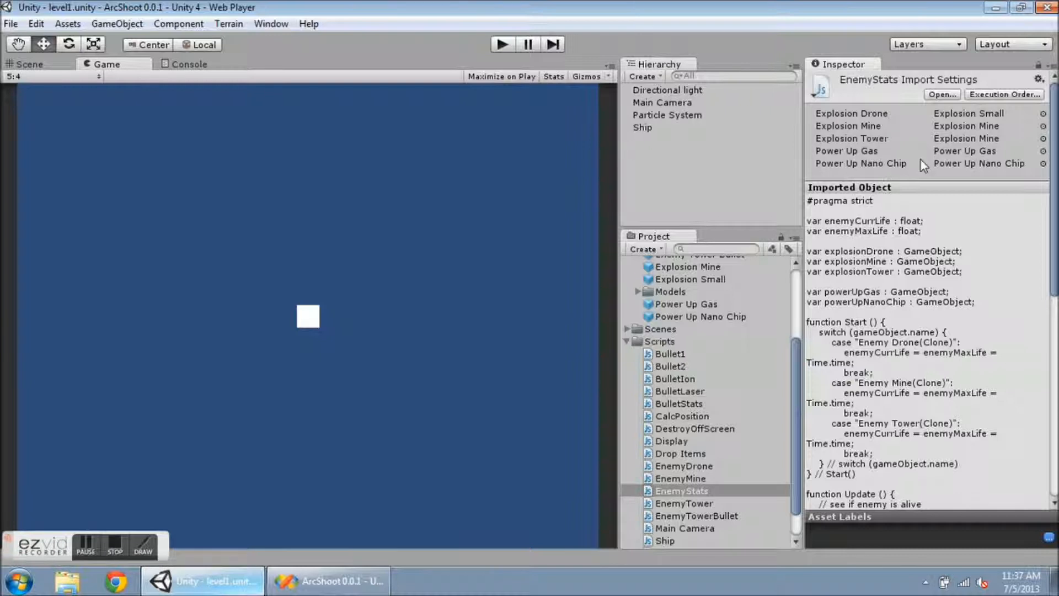
pyautogui.moveTo(819, 342)
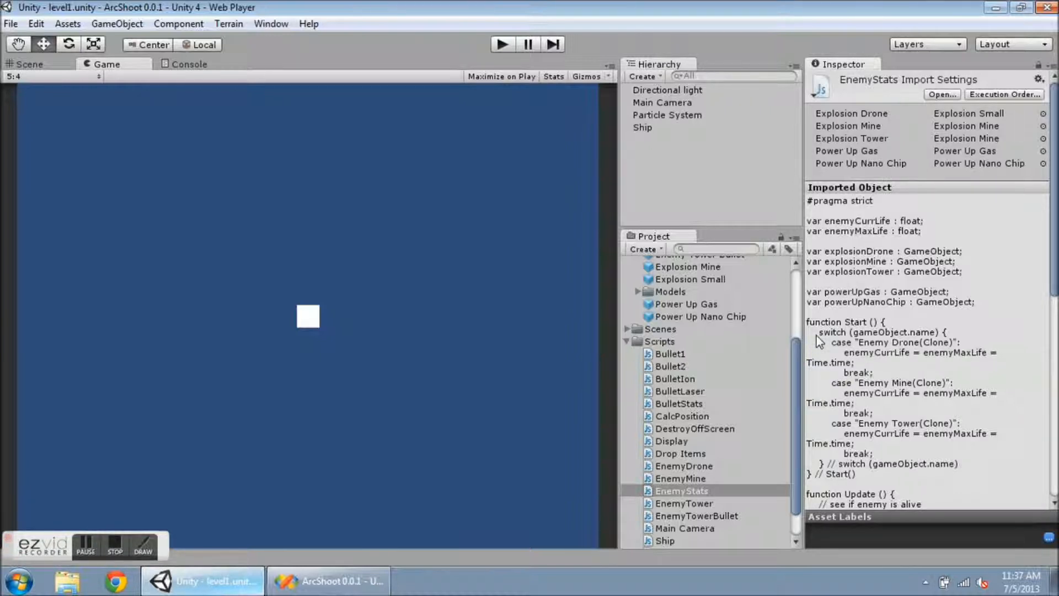
pyautogui.moveTo(956, 143)
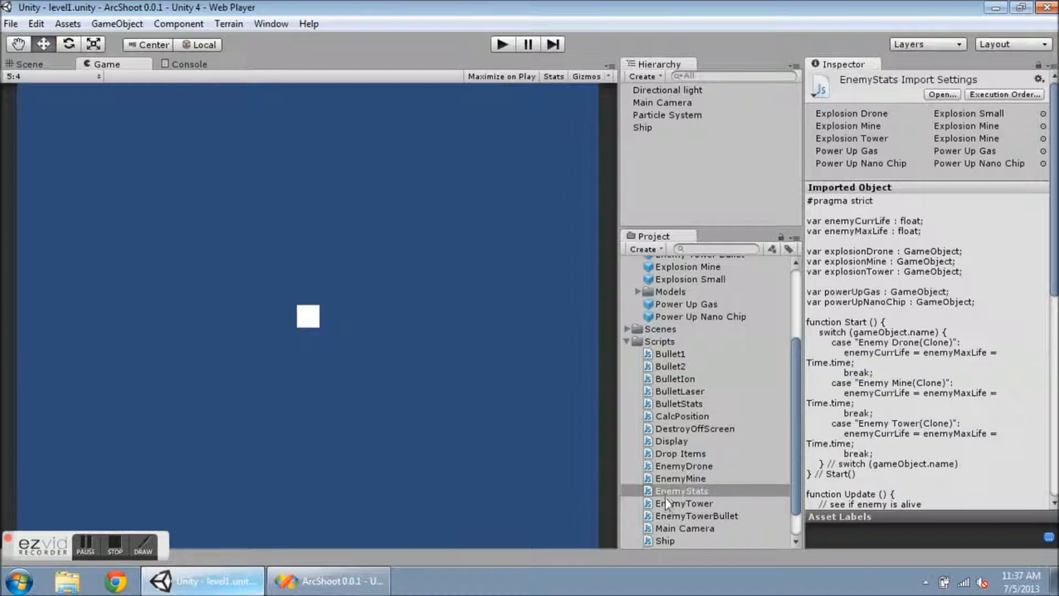
pyautogui.scroll(-3)
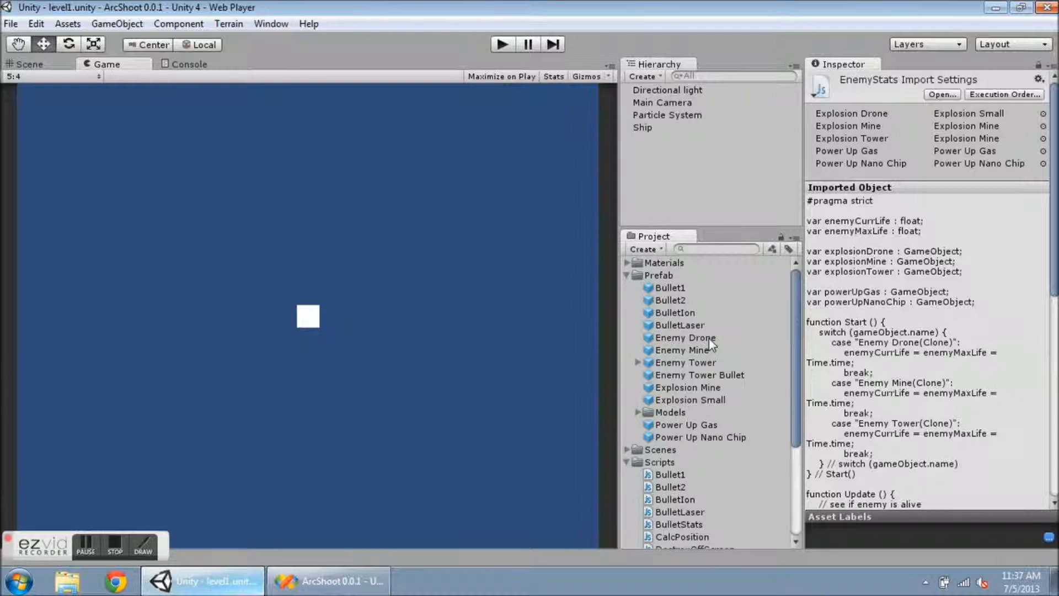
# - Select the Enemy Drone prefab and bring up the Enemy Stats component's gear-icon options menu
pyautogui.click(685, 337)
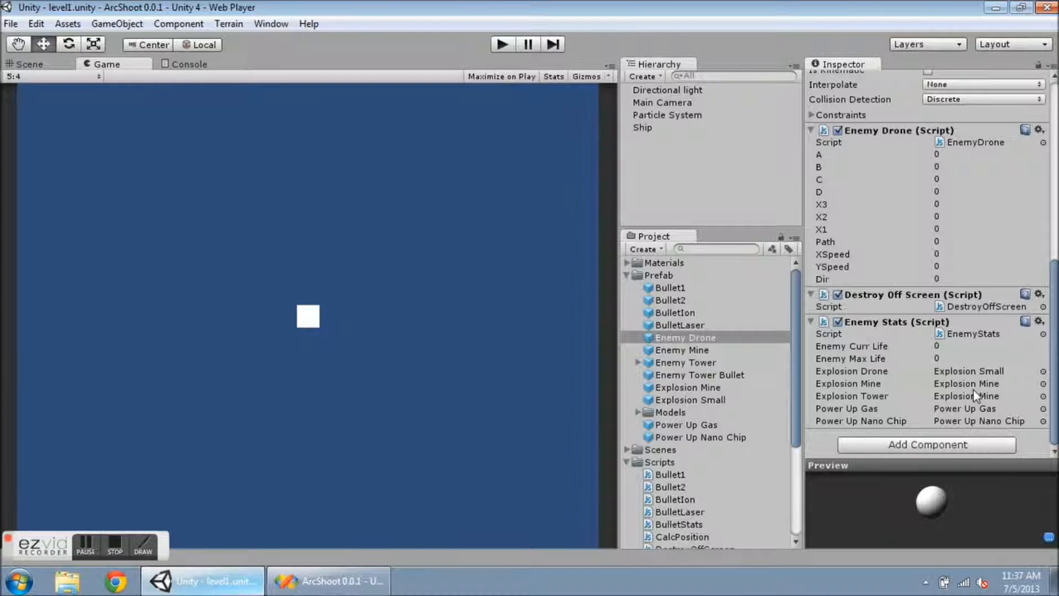
pyautogui.moveTo(739, 345)
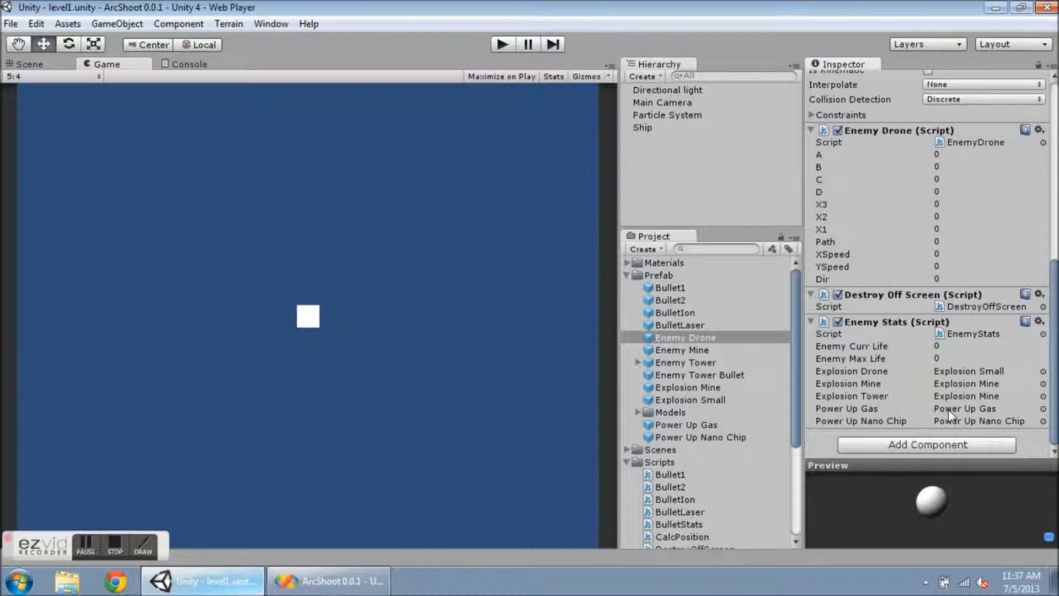
pyautogui.moveTo(796, 417)
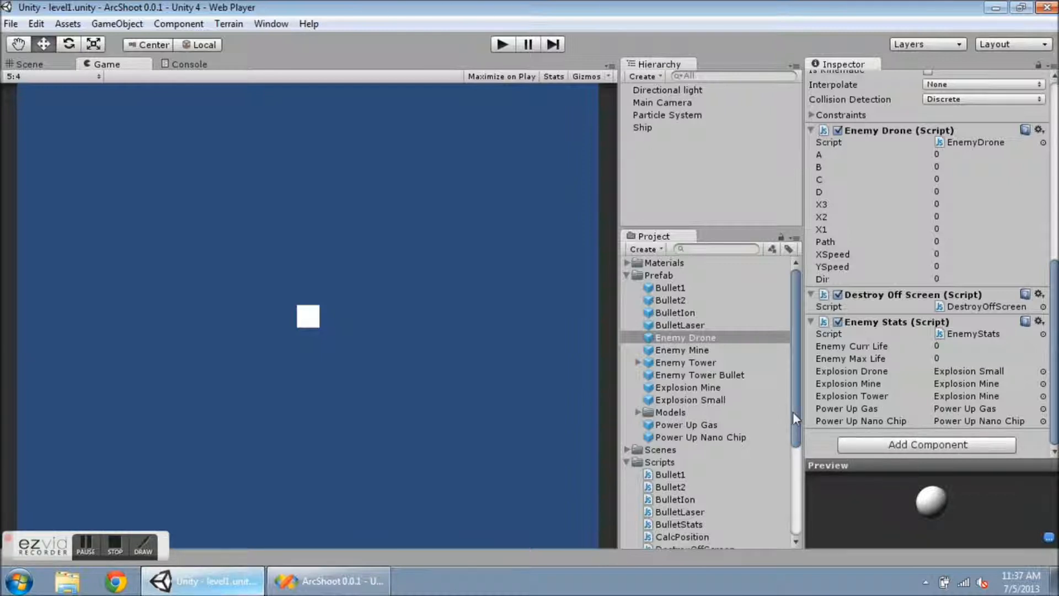
pyautogui.scroll(-3)
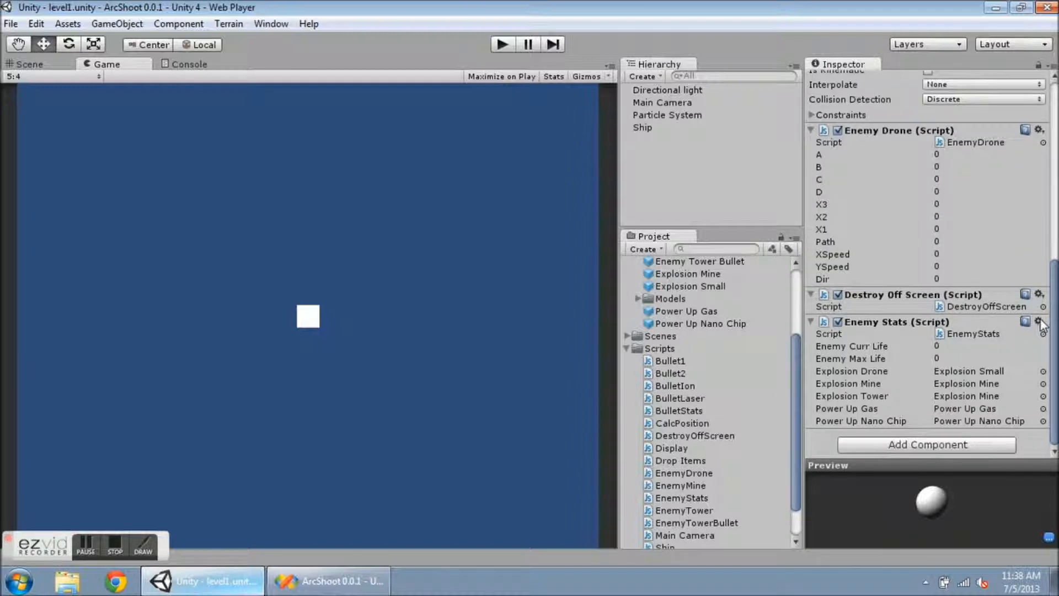
pyautogui.click(1042, 323)
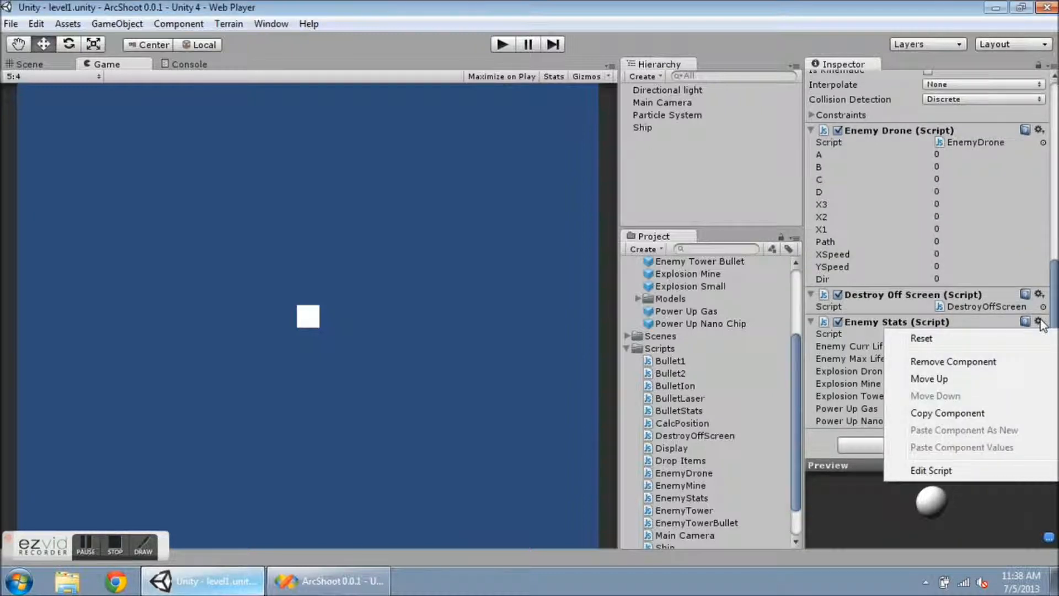